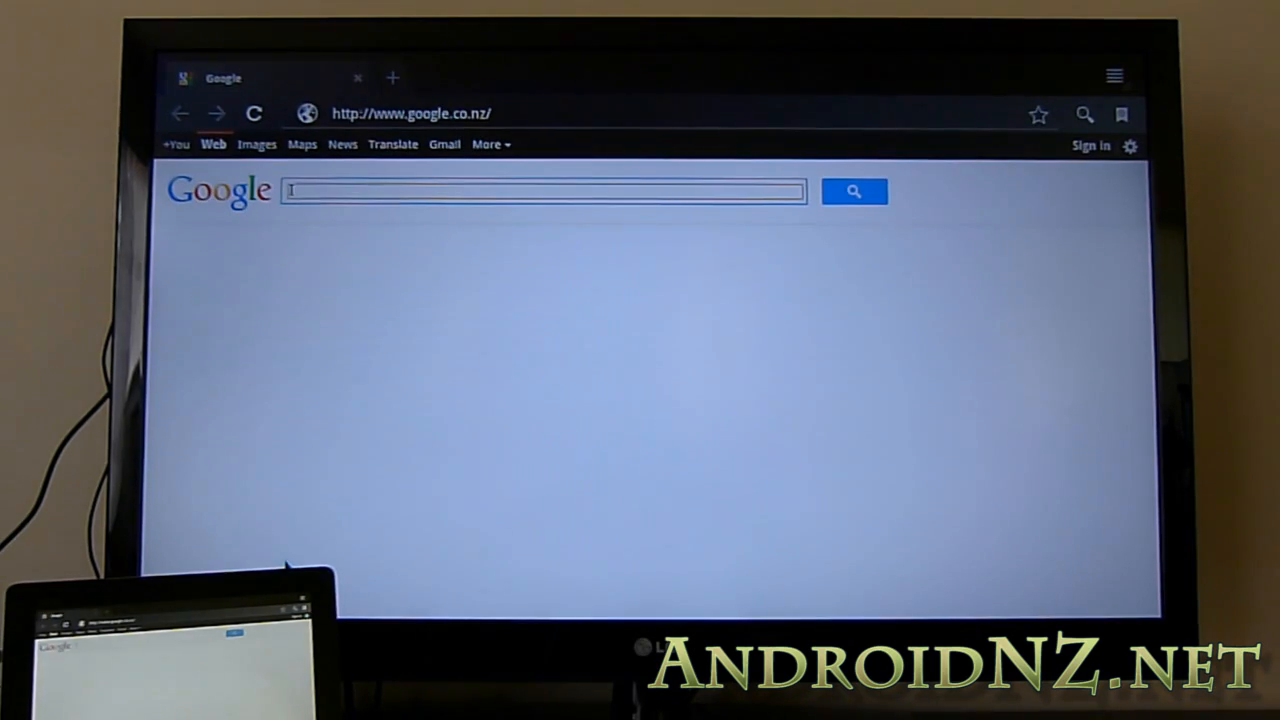
Search Google for 'I ANDROIDNZ'.
type("I ANDROIDNZ.NET")
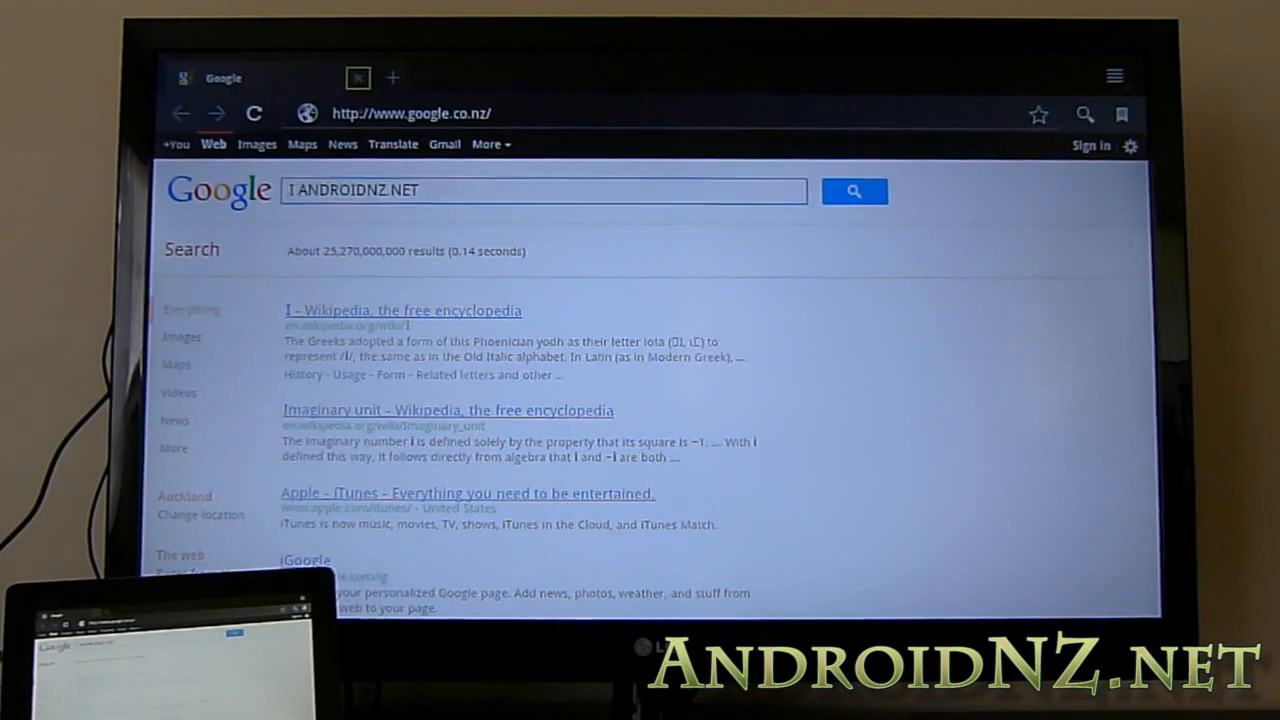
left_click(853, 191)
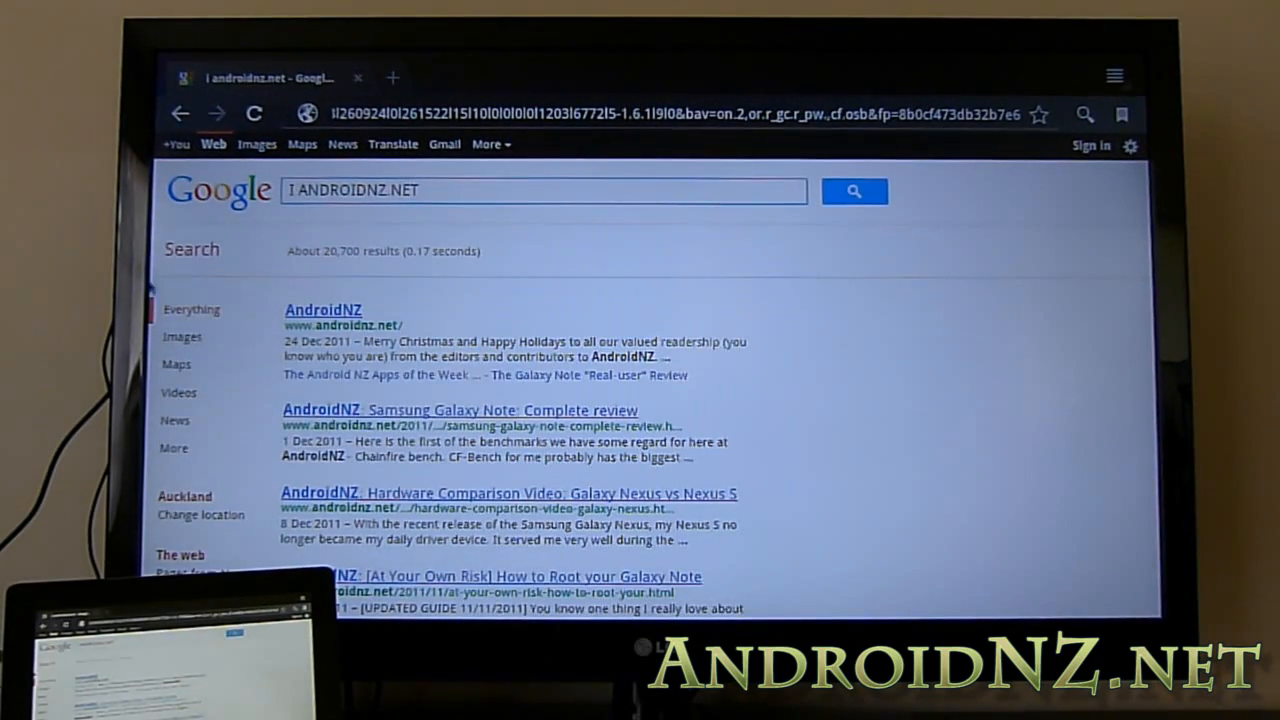
mouse_move(345, 320)
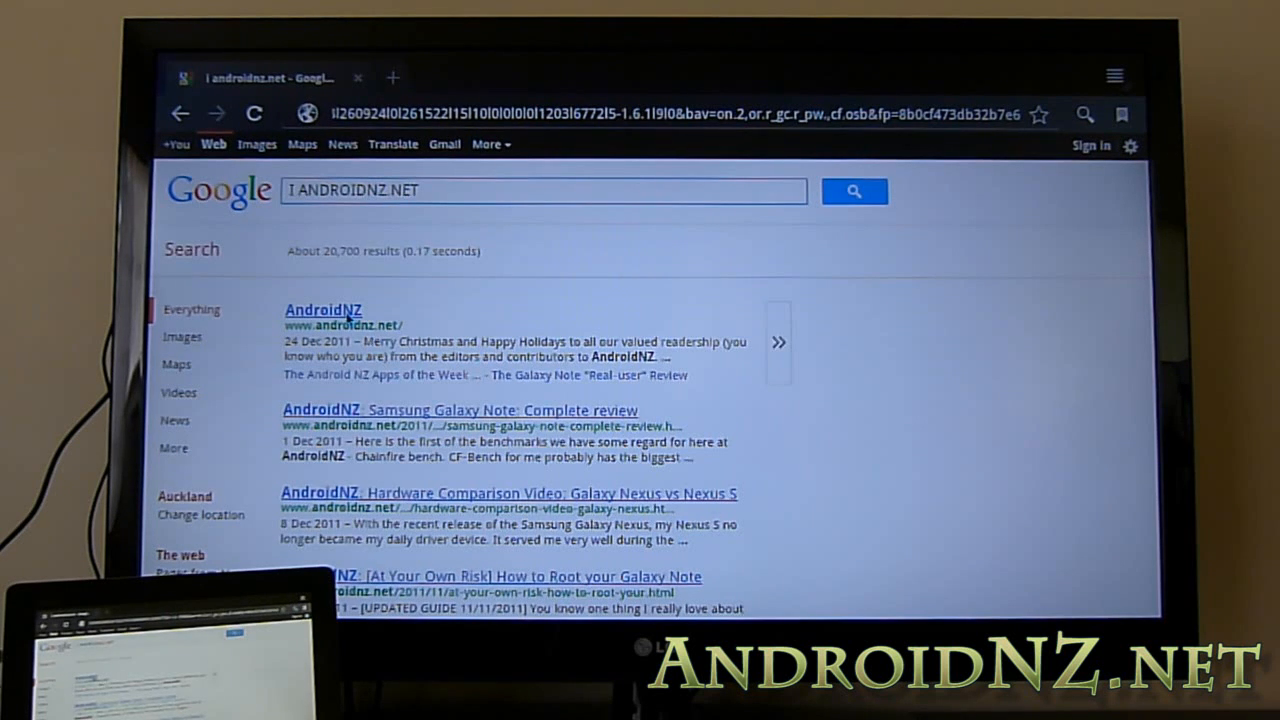
mouse_move(355, 315)
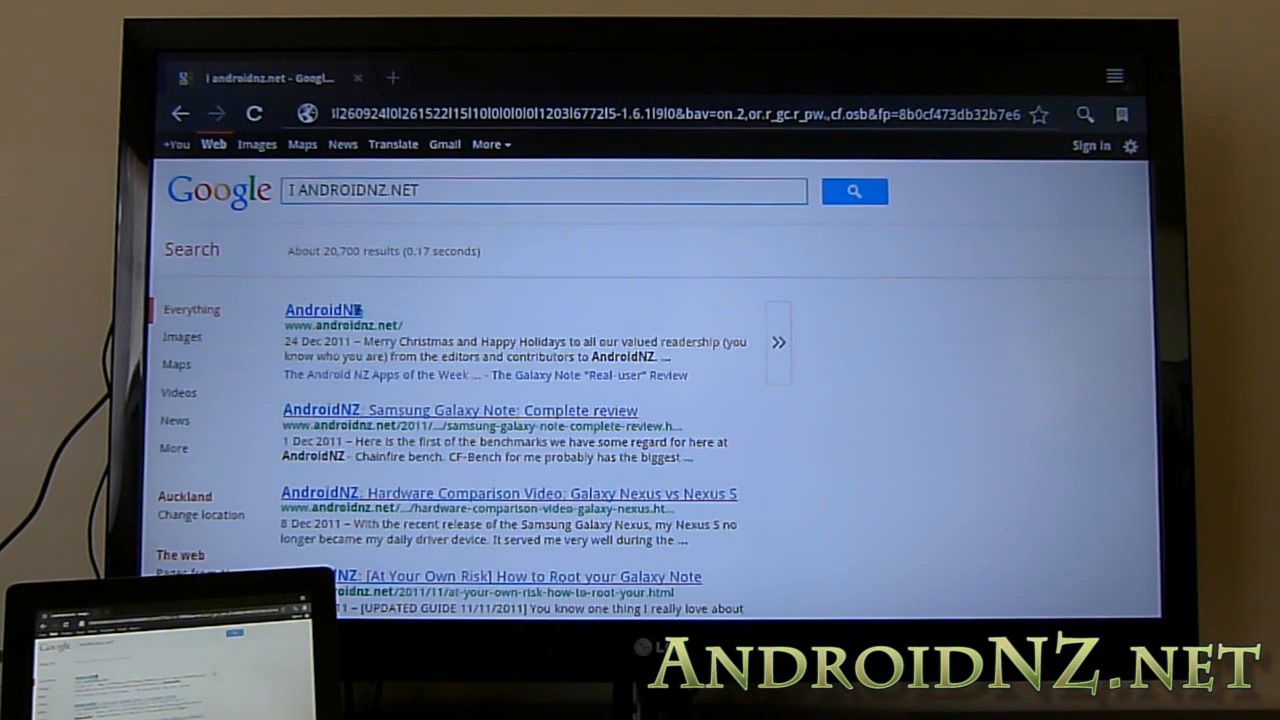
left_click(322, 309)
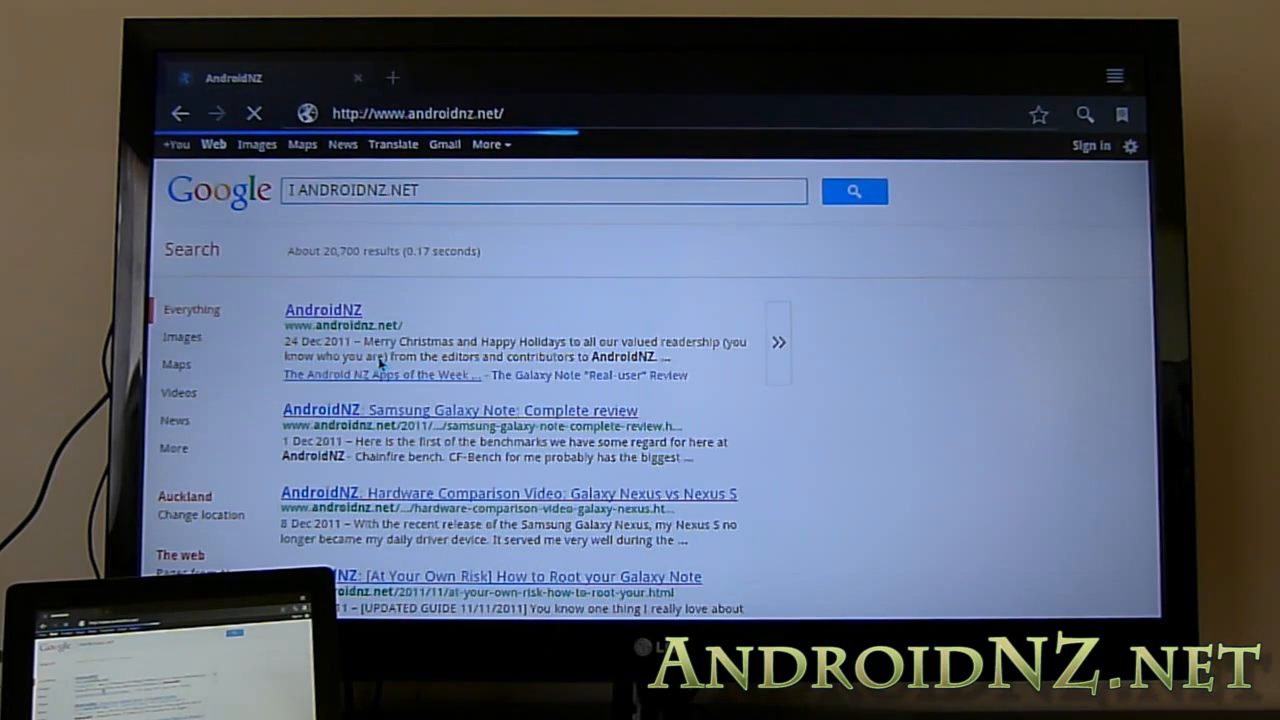
left_click(322, 309)
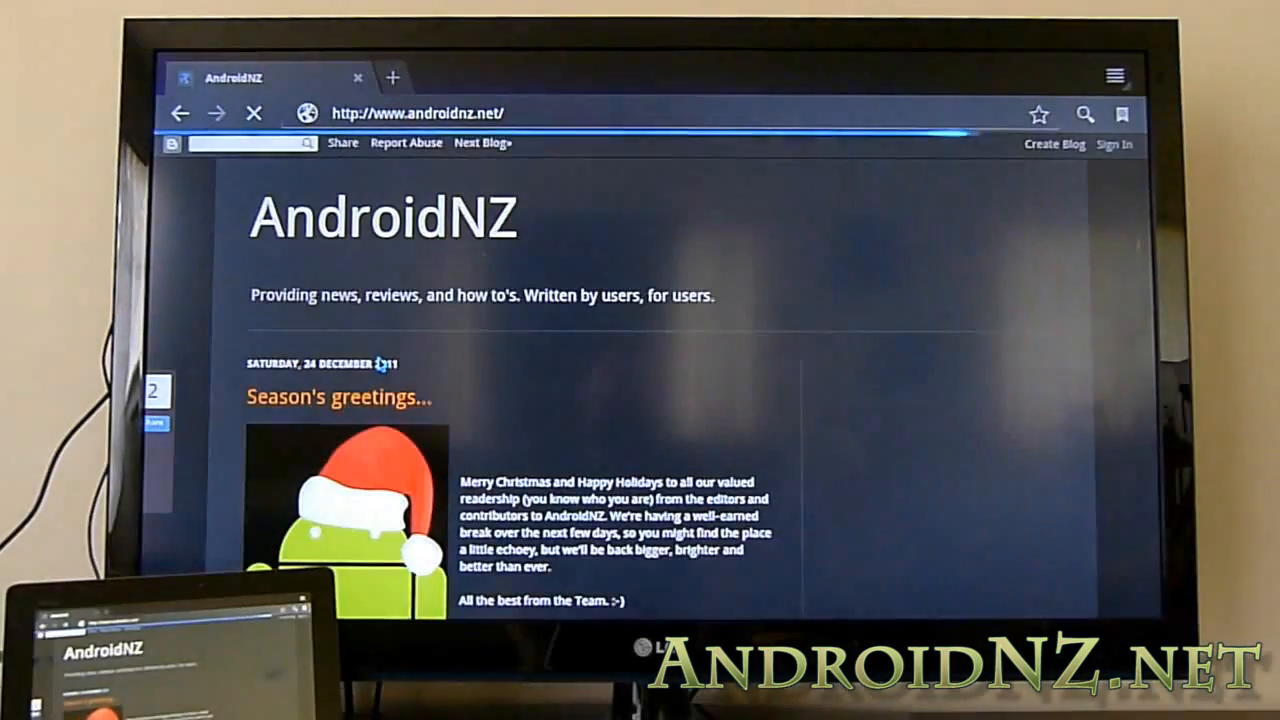